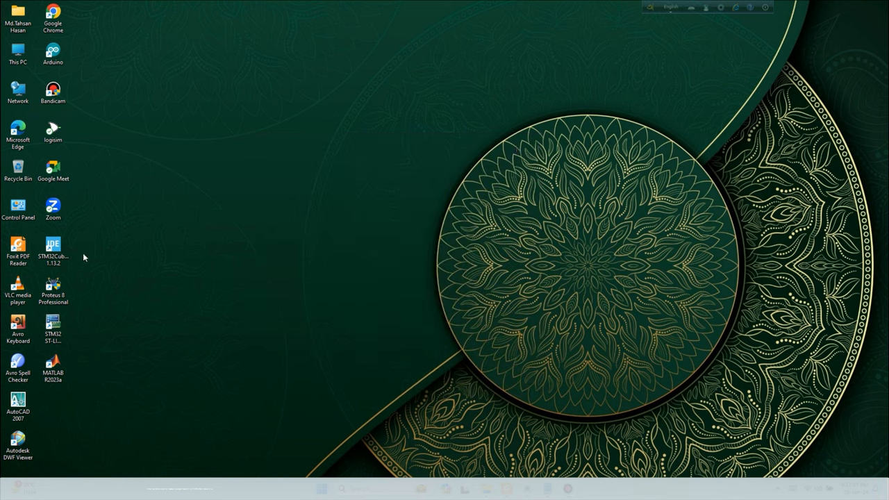
# - Launch STM32CubeIDE and bring up the File > Switch Workspace choices
pyautogui.doubleClick(53, 246)
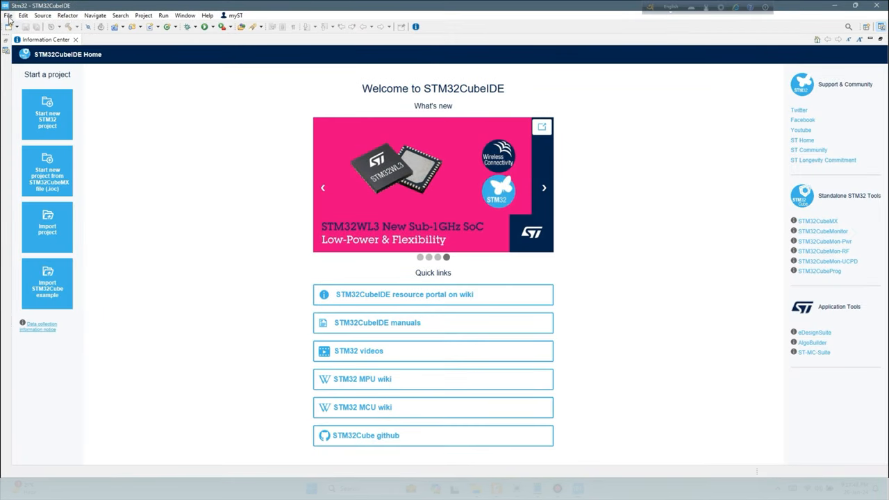
pyautogui.click(7, 15)
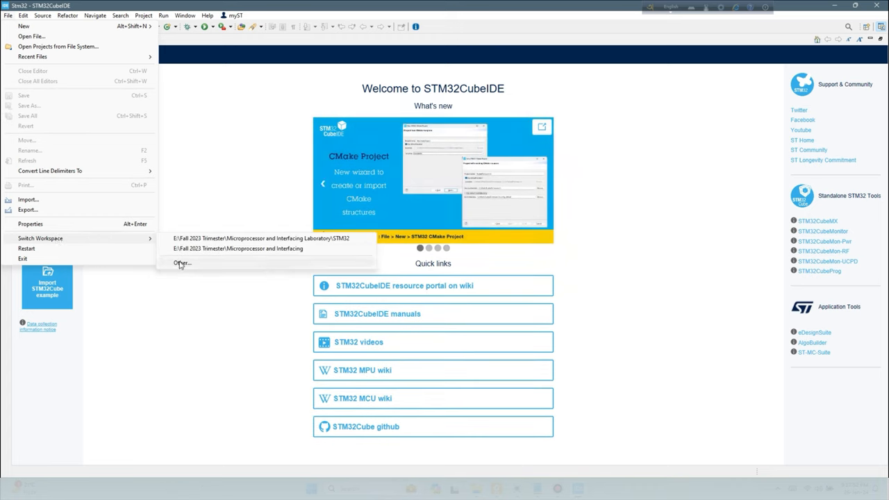
# - Switch the workspace to F:\Record\Stm32 and relaunch the IDE
pyautogui.click(181, 262)
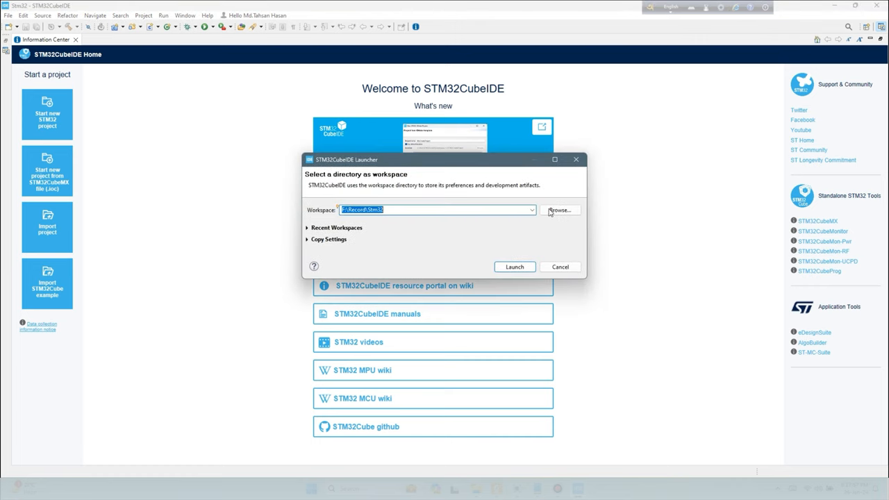
pyautogui.click(560, 210)
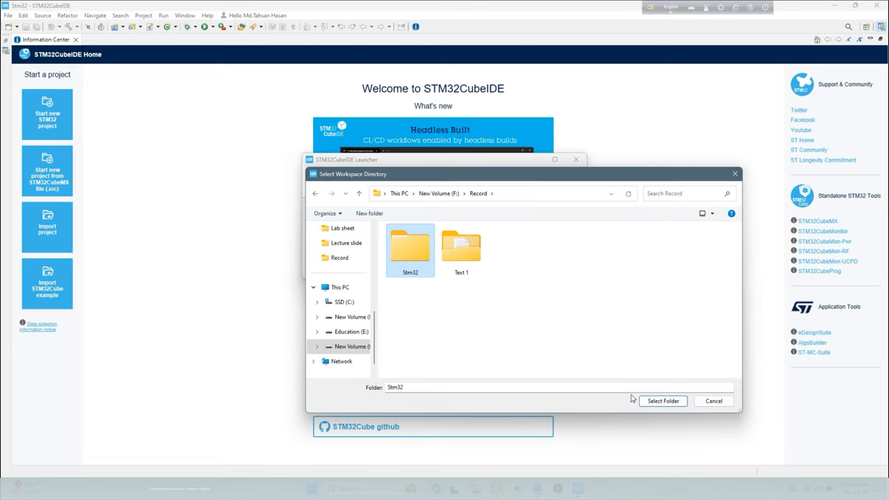
pyautogui.click(662, 401)
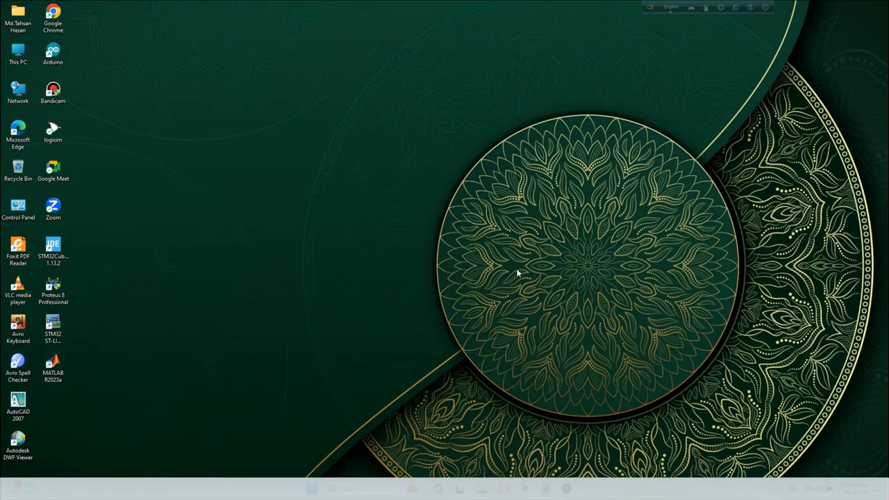
pyautogui.doubleClick(53, 248)
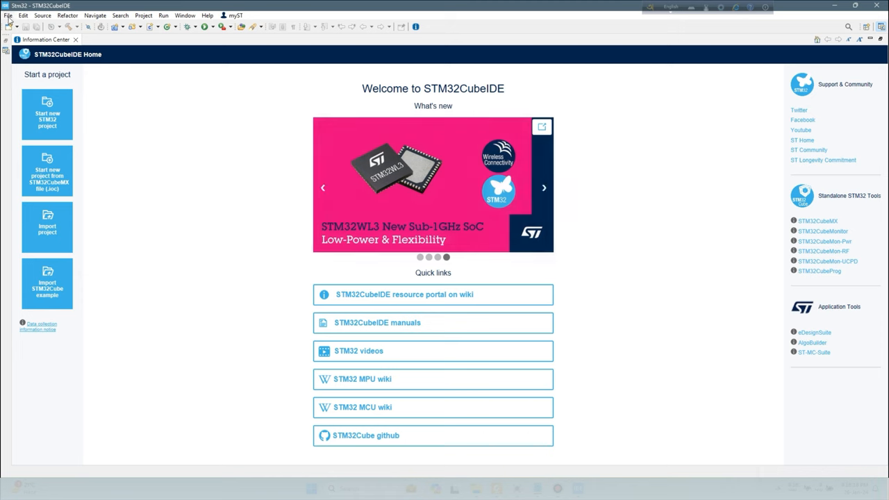
# - Open the new STM32 project wizard and select the STM32F103C8T6 part number
pyautogui.click(8, 14)
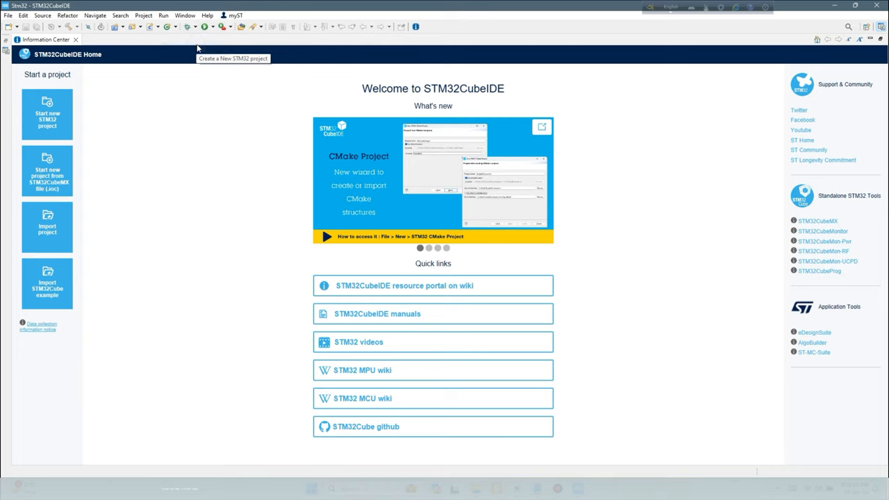
pyautogui.click(47, 114)
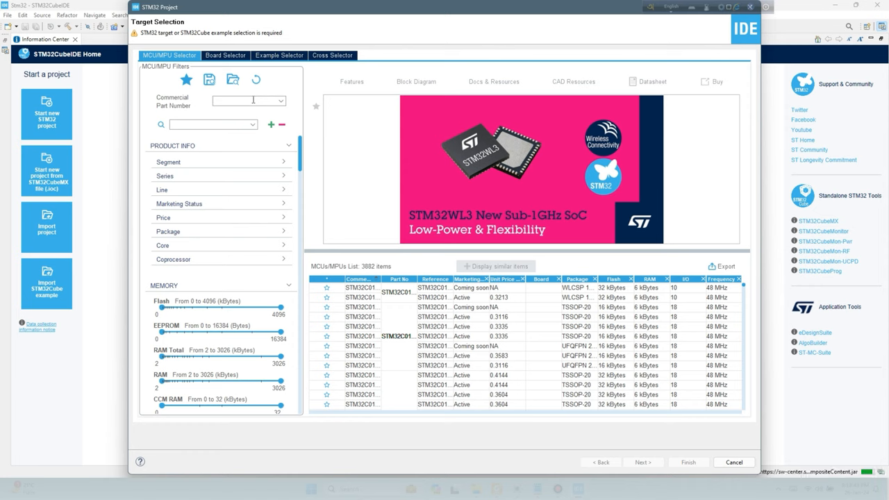
pyautogui.write('STM32F103C6')
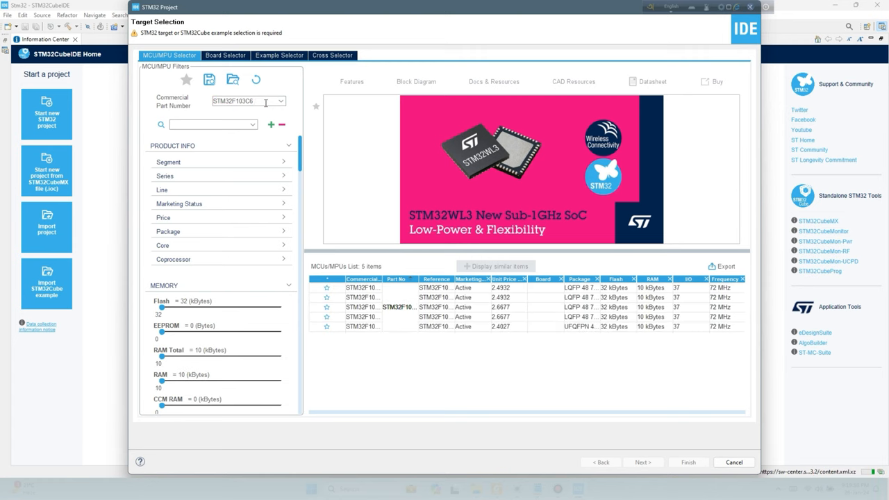
pyautogui.click(280, 101)
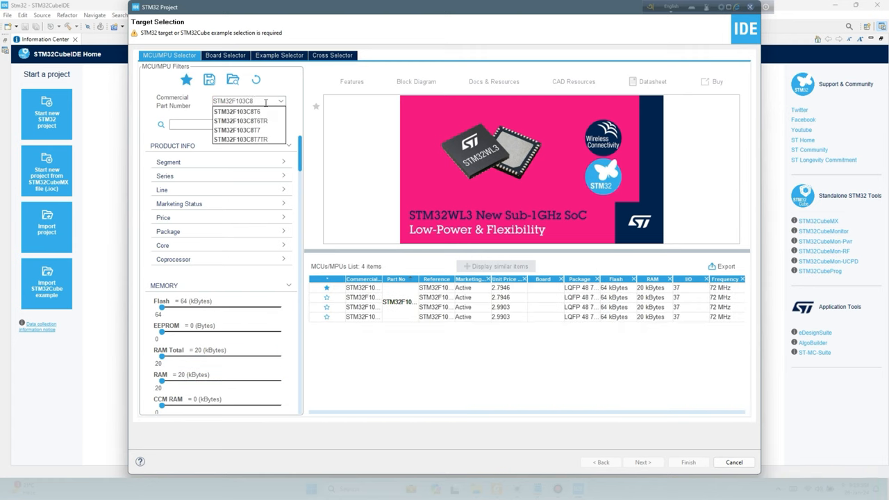
pyautogui.click(237, 111)
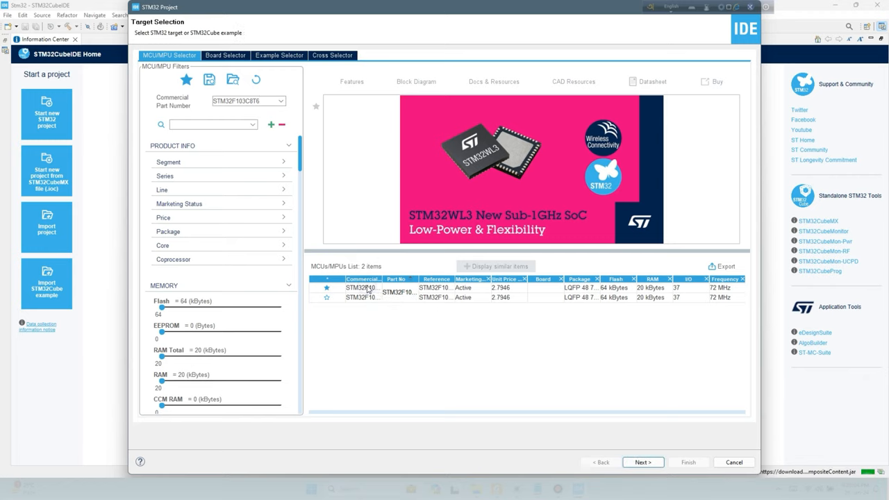
pyautogui.click(362, 288)
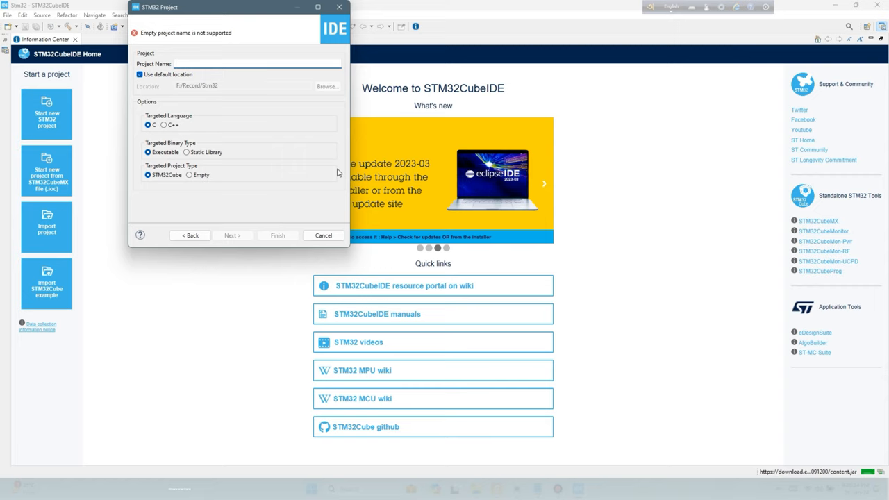
# - Name the project 'Task 01', finish, and accept the Device Configuration Tool perspective
pyautogui.write('Task')
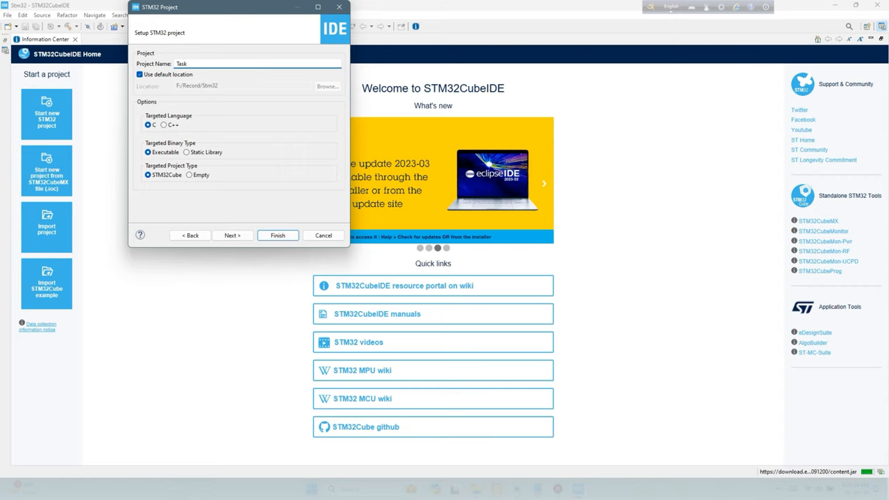
pyautogui.write('01')
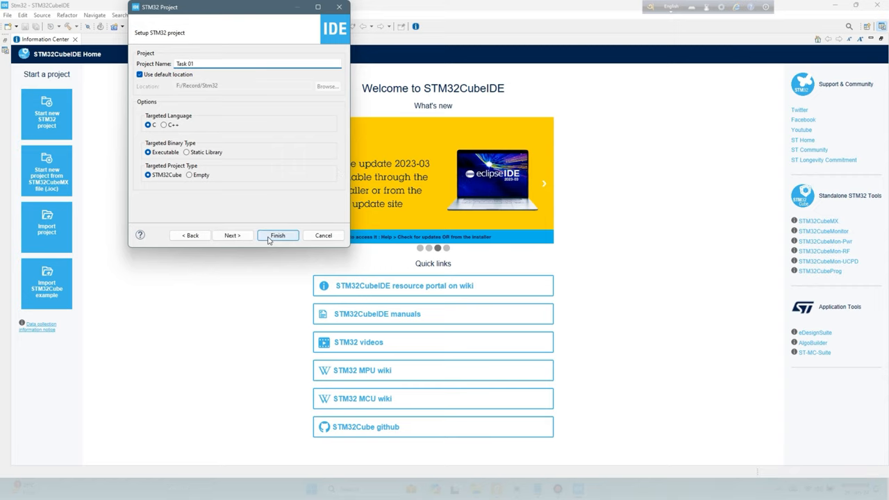
pyautogui.click(277, 235)
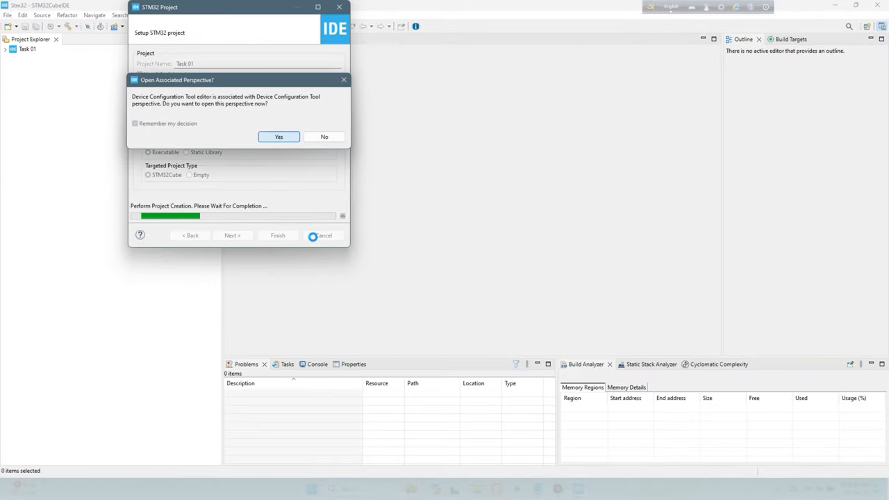
pyautogui.click(279, 136)
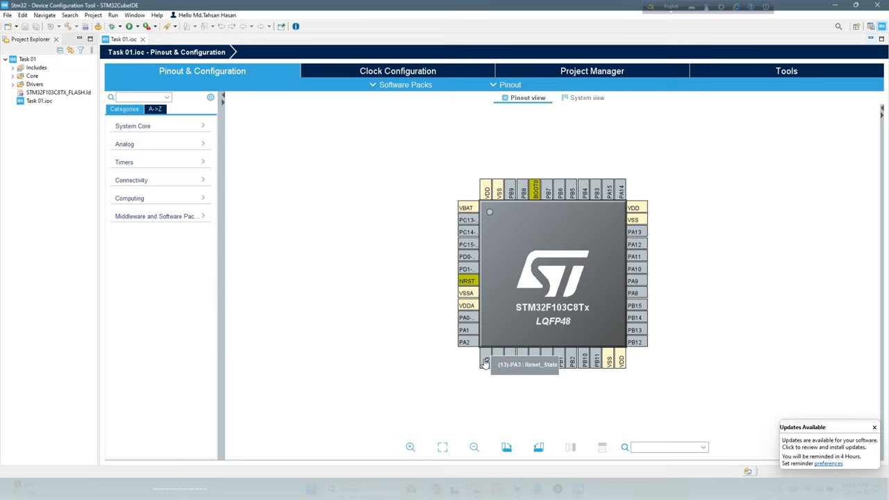
# - In the pinout view, set PA3 to GPIO_Input and PA4 to GPIO_Output
pyautogui.click(487, 362)
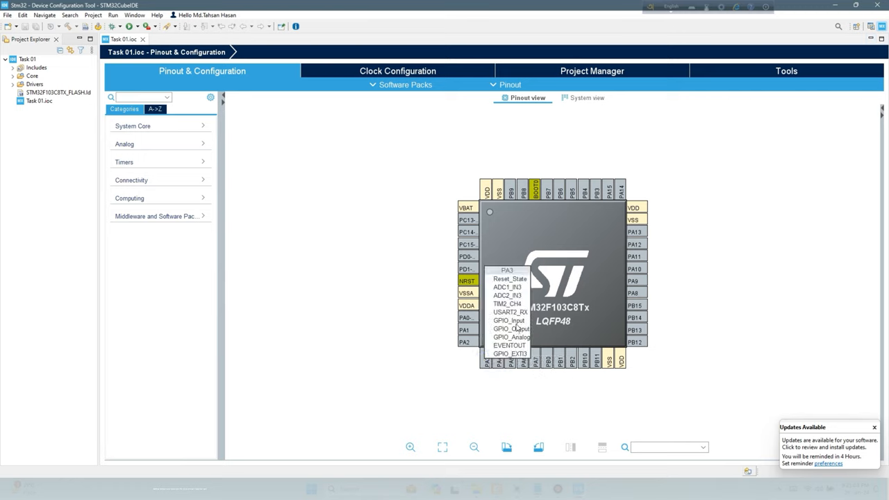
pyautogui.click(507, 320)
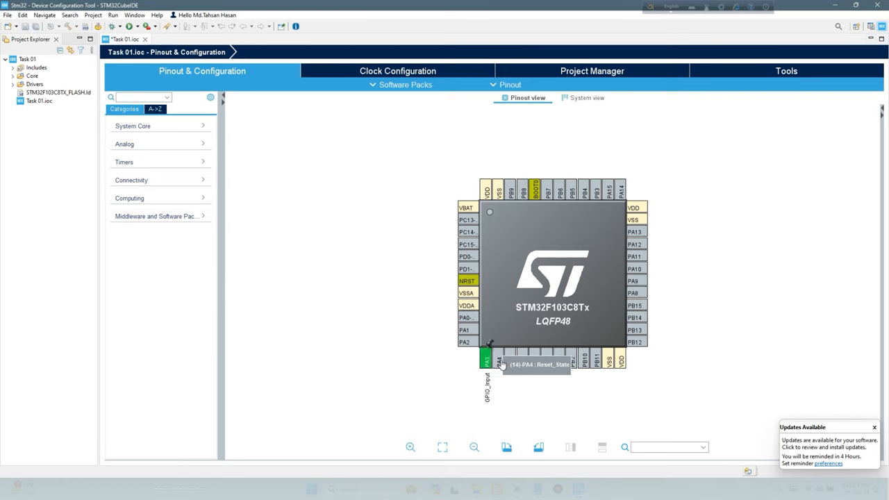
pyautogui.click(488, 358)
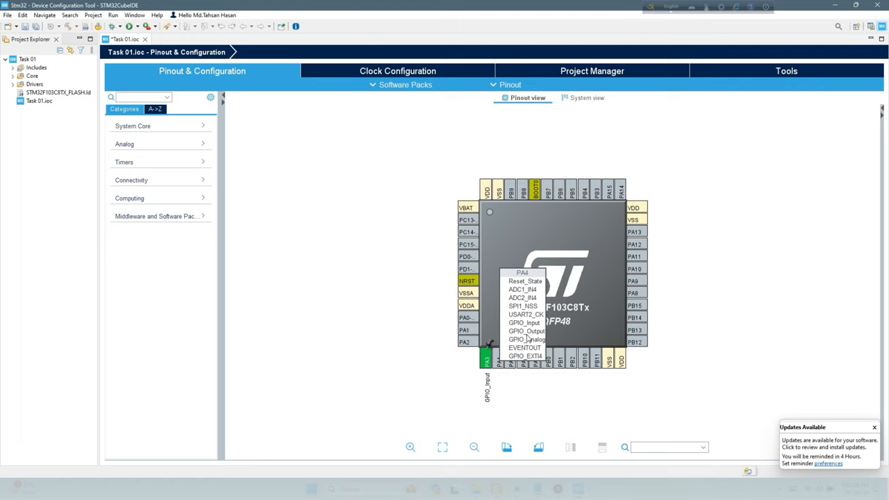
pyautogui.click(500, 362)
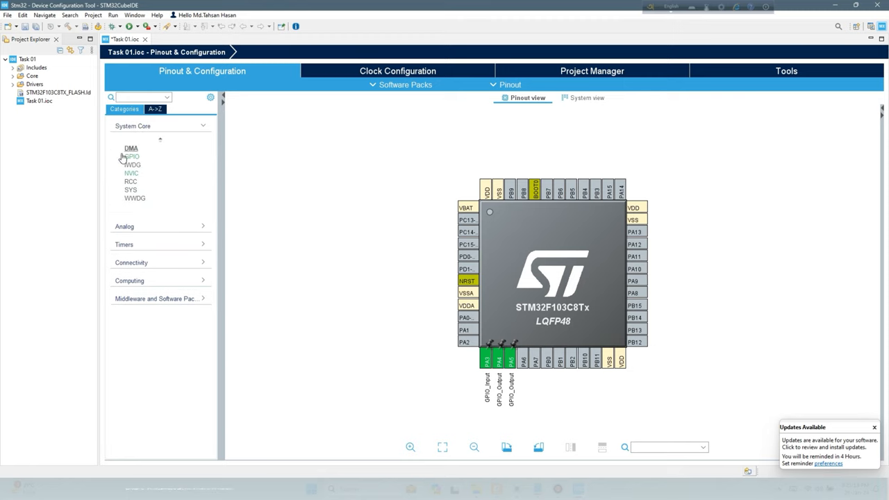
# - Select PA3 in the GPIO settings and set its pull-up/pull-down to Pull-up
pyautogui.click(132, 156)
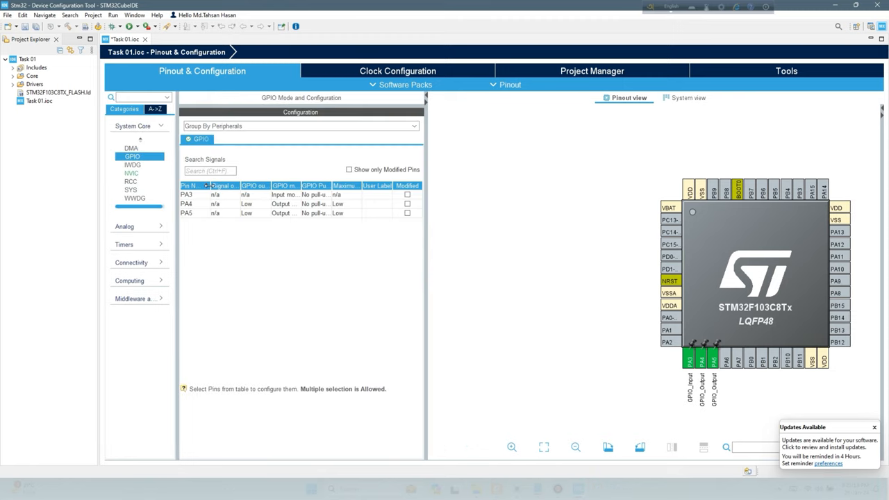
pyautogui.click(187, 194)
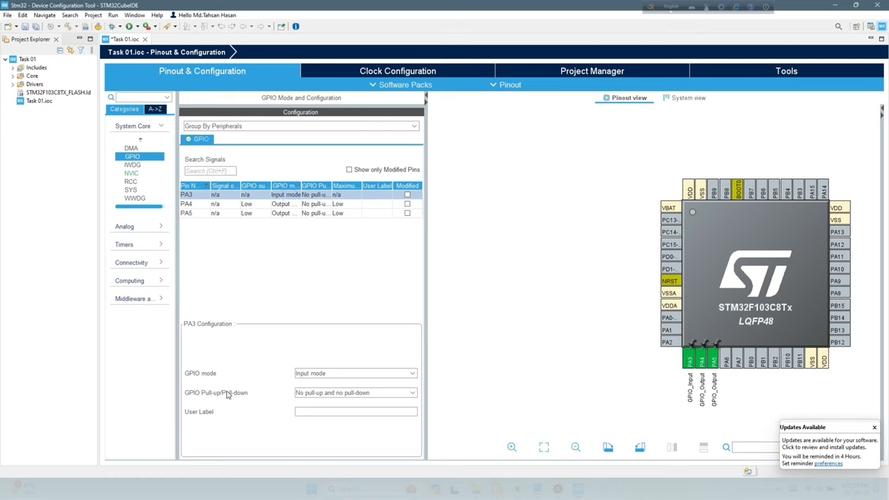
pyautogui.click(355, 392)
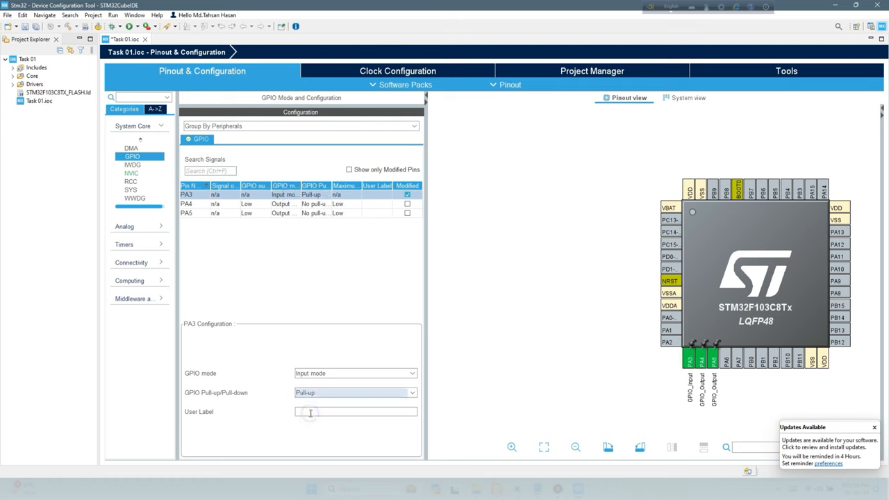
pyautogui.moveTo(135, 181)
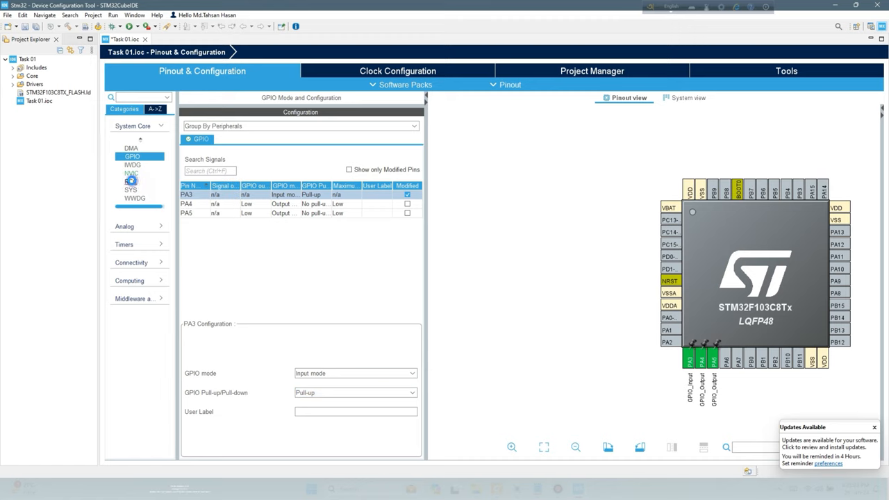
# - Set RCC High Speed Clock (HSE) to Crystal/Ceramic Resonator
pyautogui.click(130, 182)
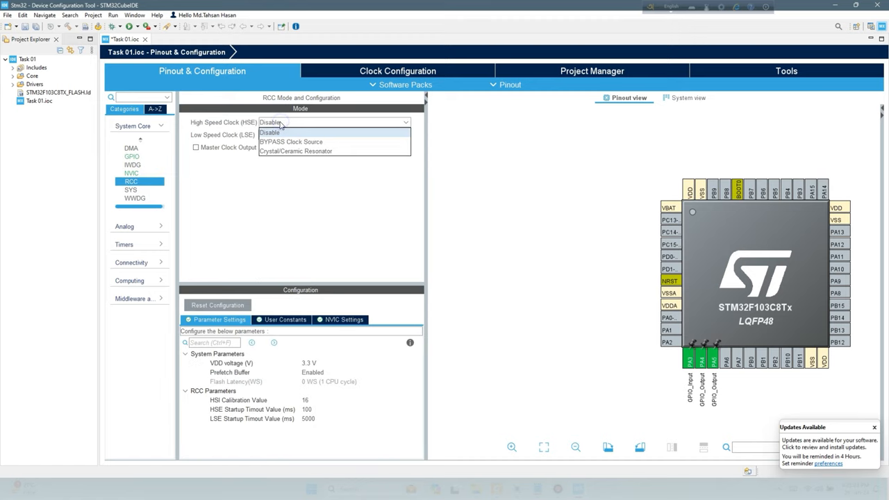
pyautogui.click(295, 151)
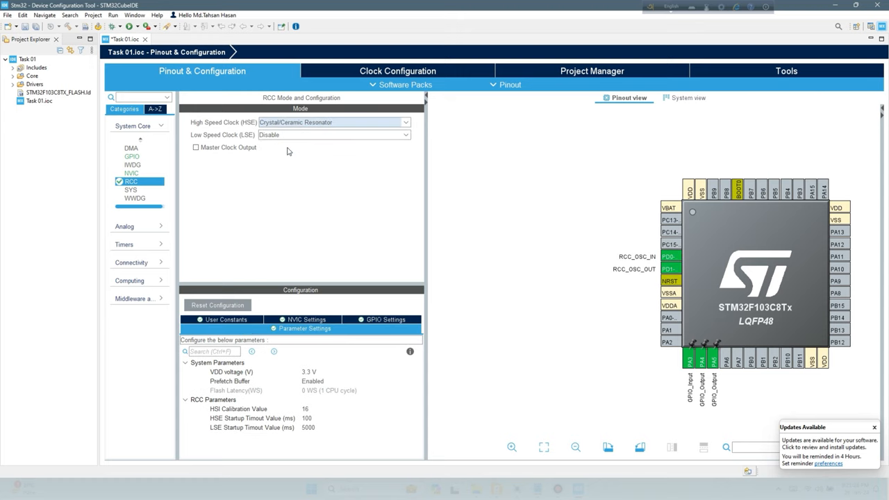
pyautogui.moveTo(262, 165)
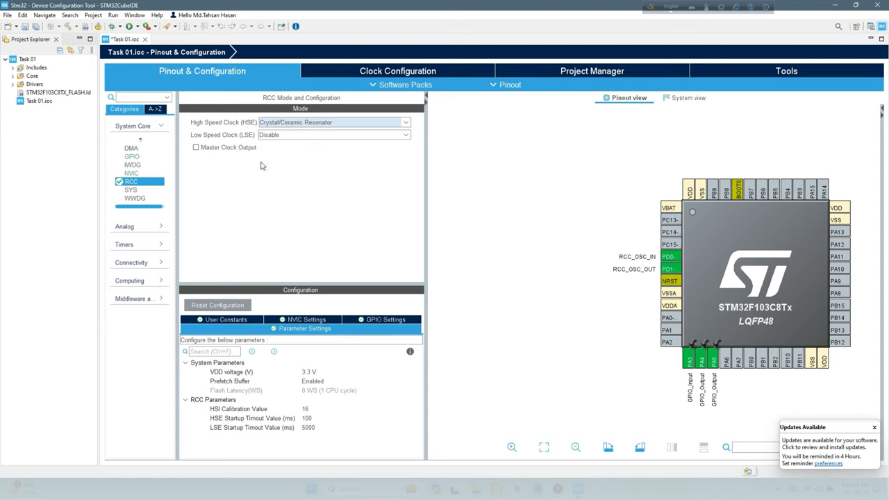
pyautogui.moveTo(529, 128)
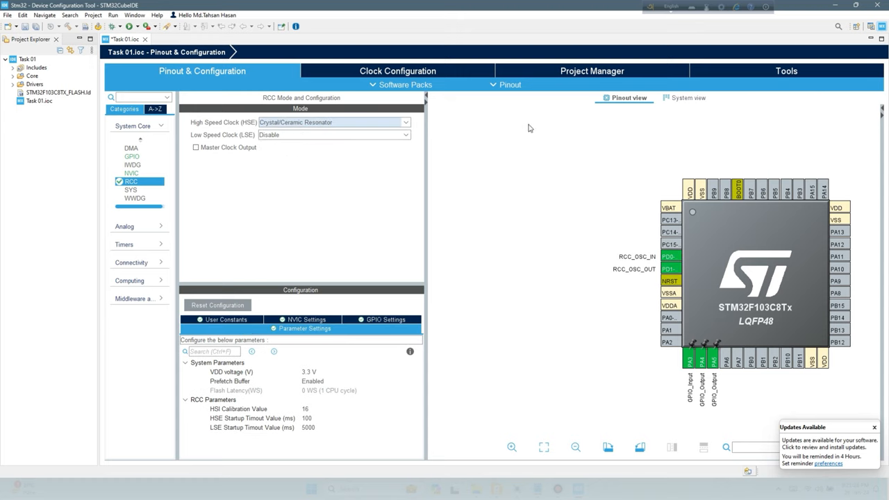
# - In Clock Configuration, set PLLMul to X9 and resolve the APB1 clock issue
pyautogui.click(398, 70)
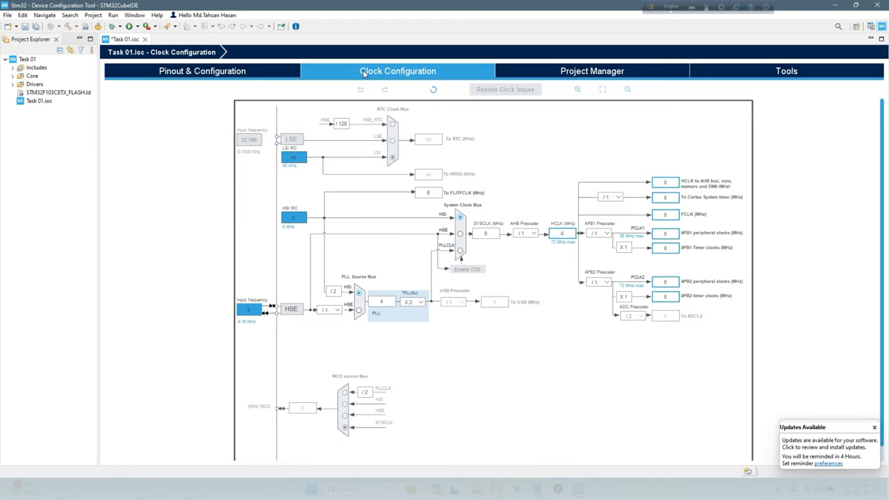
pyautogui.moveTo(486, 273)
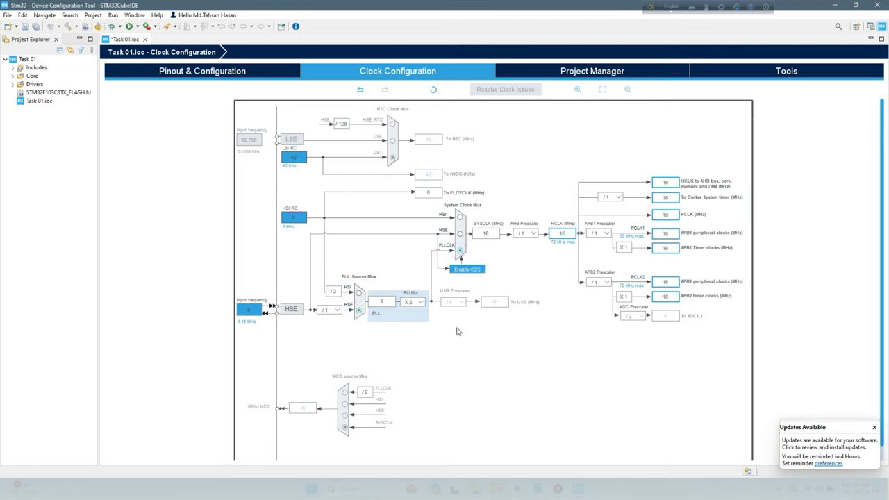
pyautogui.click(412, 301)
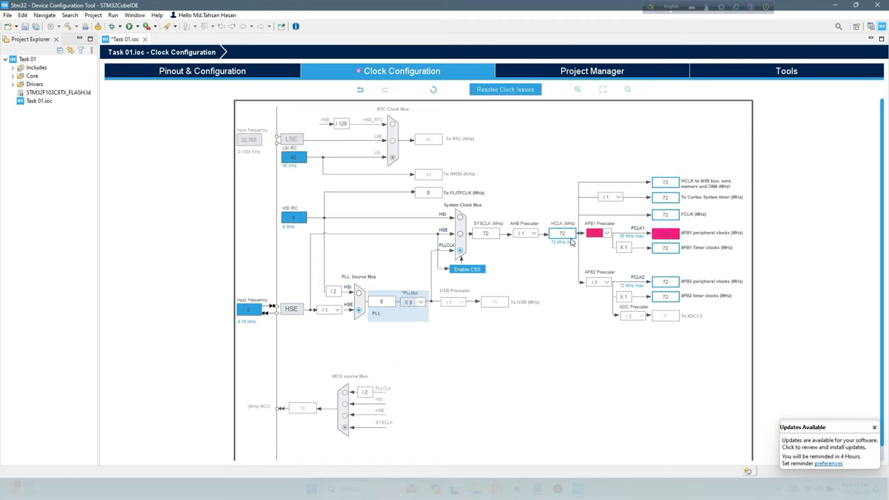
pyautogui.click(608, 233)
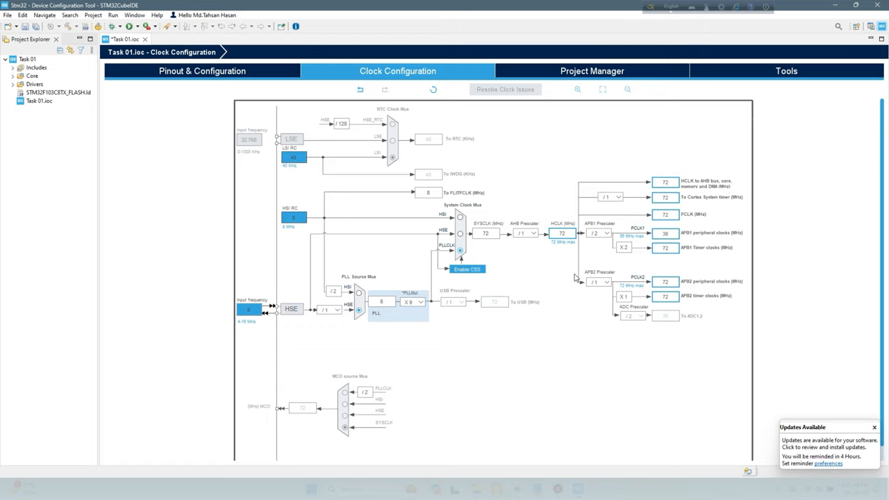
pyautogui.moveTo(555, 325)
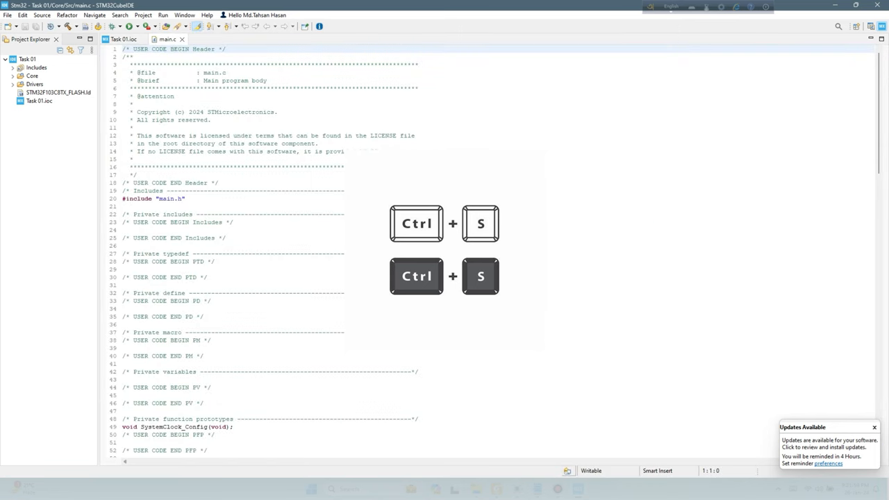
# - Save the .ioc with Ctrl+S to generate code, then scroll through main.c
pyautogui.press('ctrl+s')
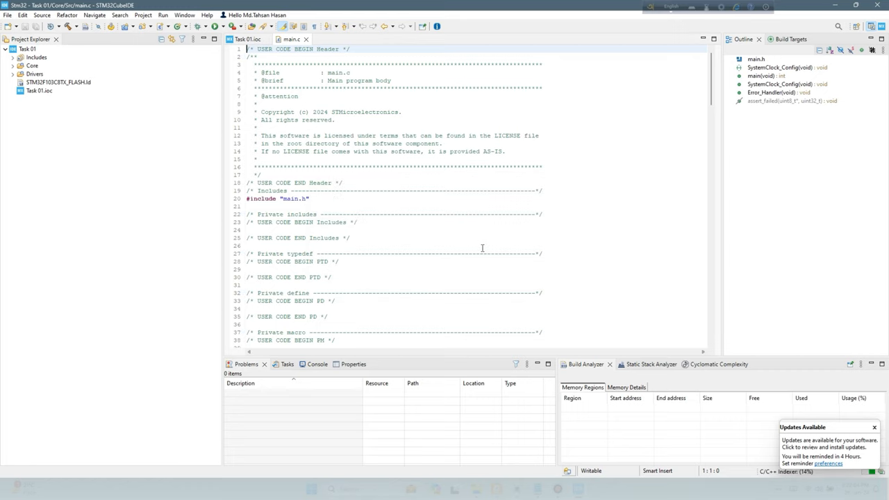
pyautogui.scroll(-3)
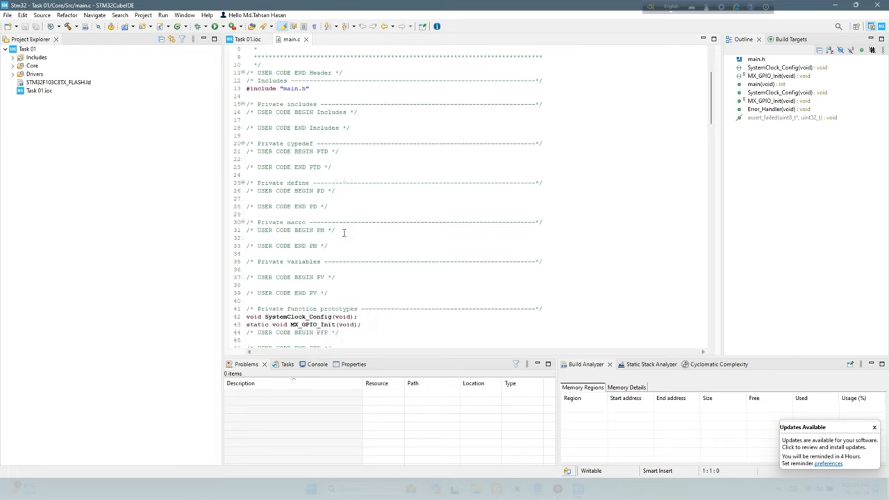
pyautogui.scroll(-3)
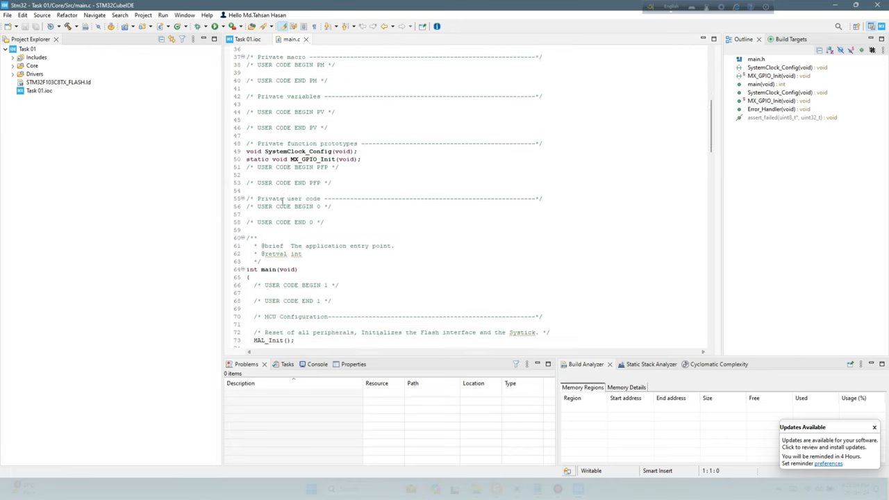
pyautogui.scroll(-3)
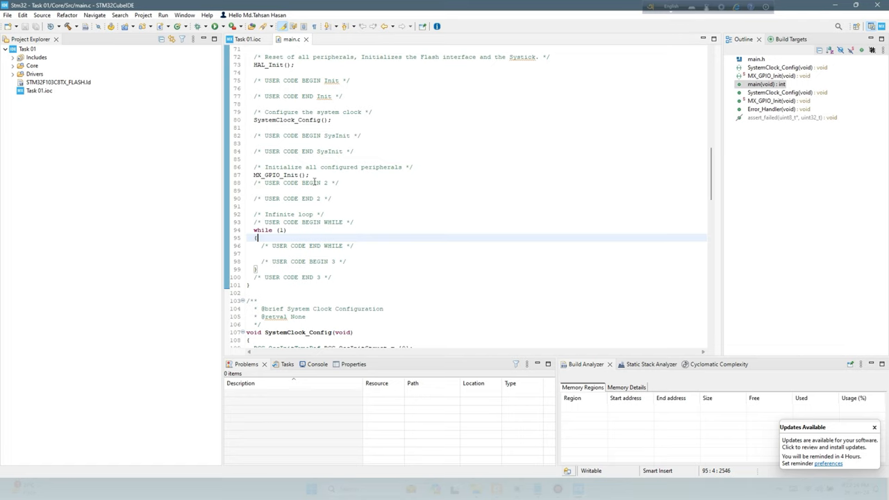
pyautogui.moveTo(225, 97)
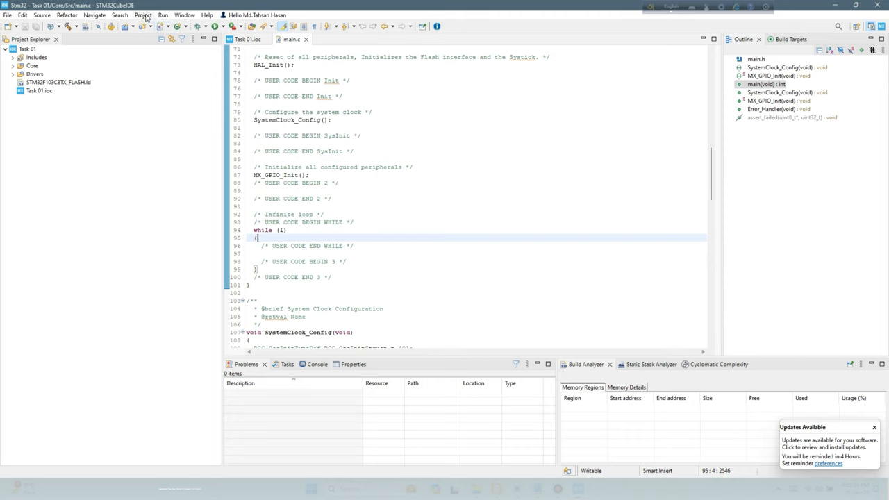
# - Enable 'Convert to binary file' under Project Properties > C/C++ Build > MCU Post build outputs
pyautogui.click(144, 15)
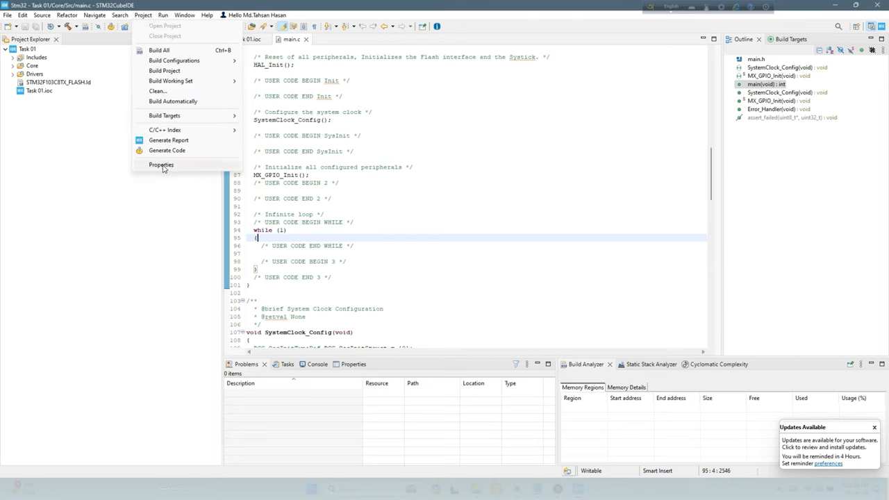
pyautogui.click(161, 165)
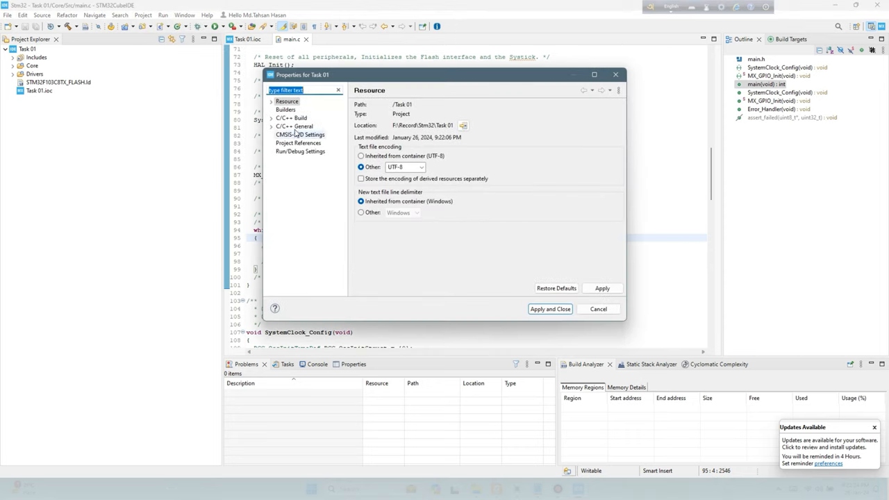
pyautogui.click(291, 117)
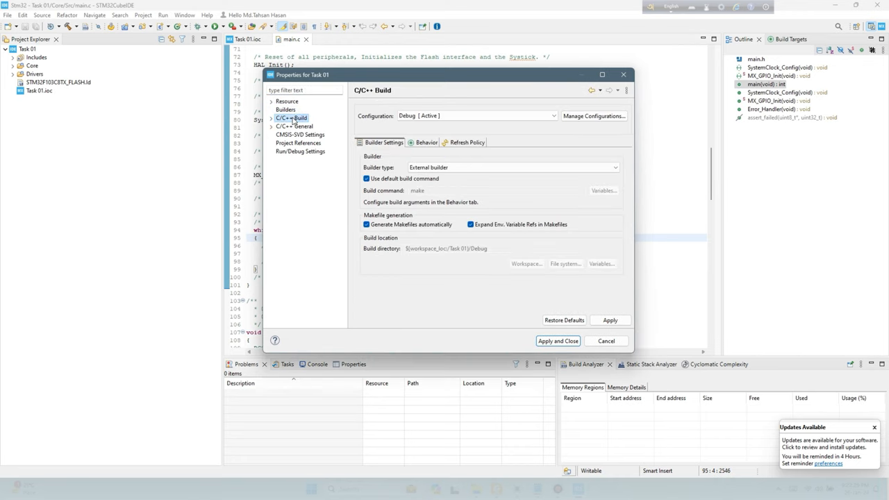
pyautogui.click(271, 118)
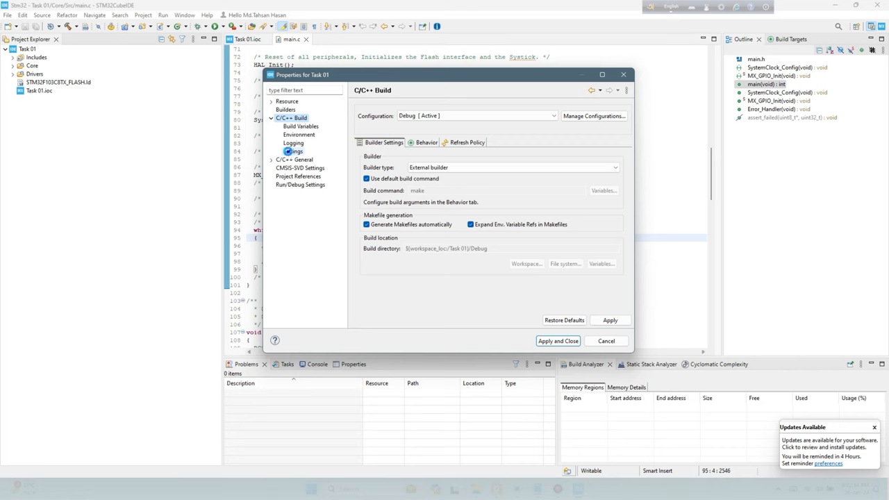
pyautogui.click(293, 151)
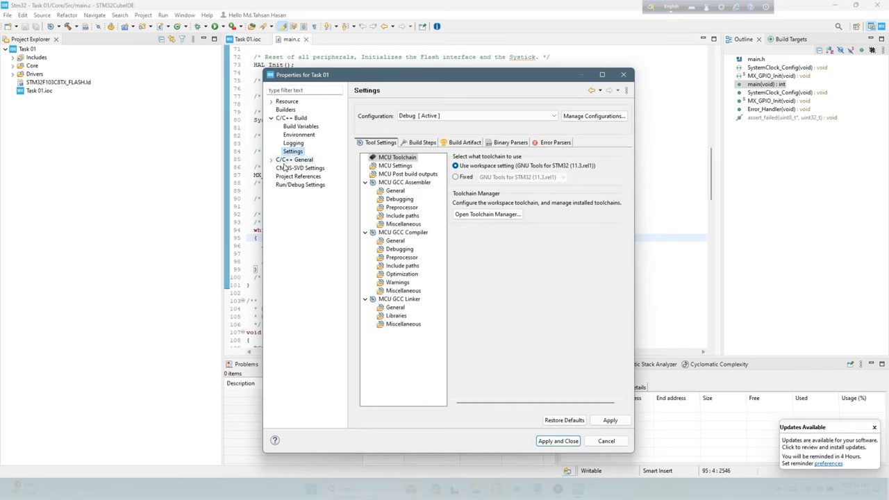
pyautogui.click(409, 173)
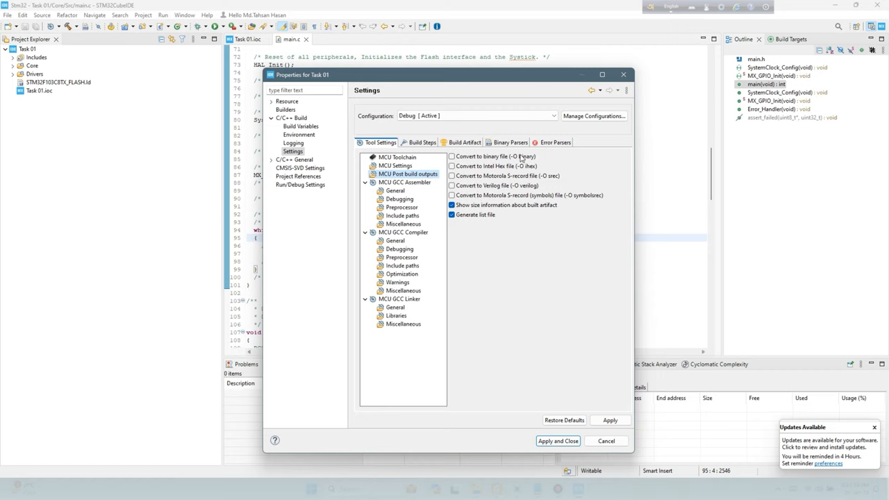
pyautogui.click(452, 155)
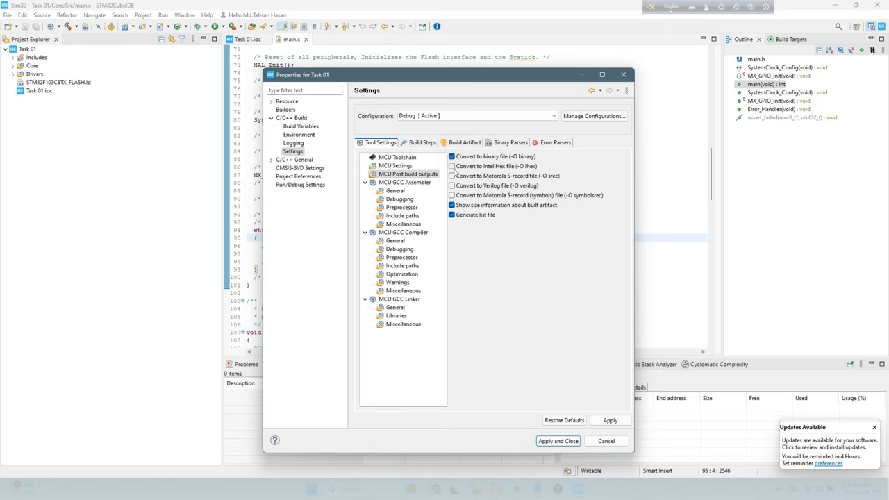